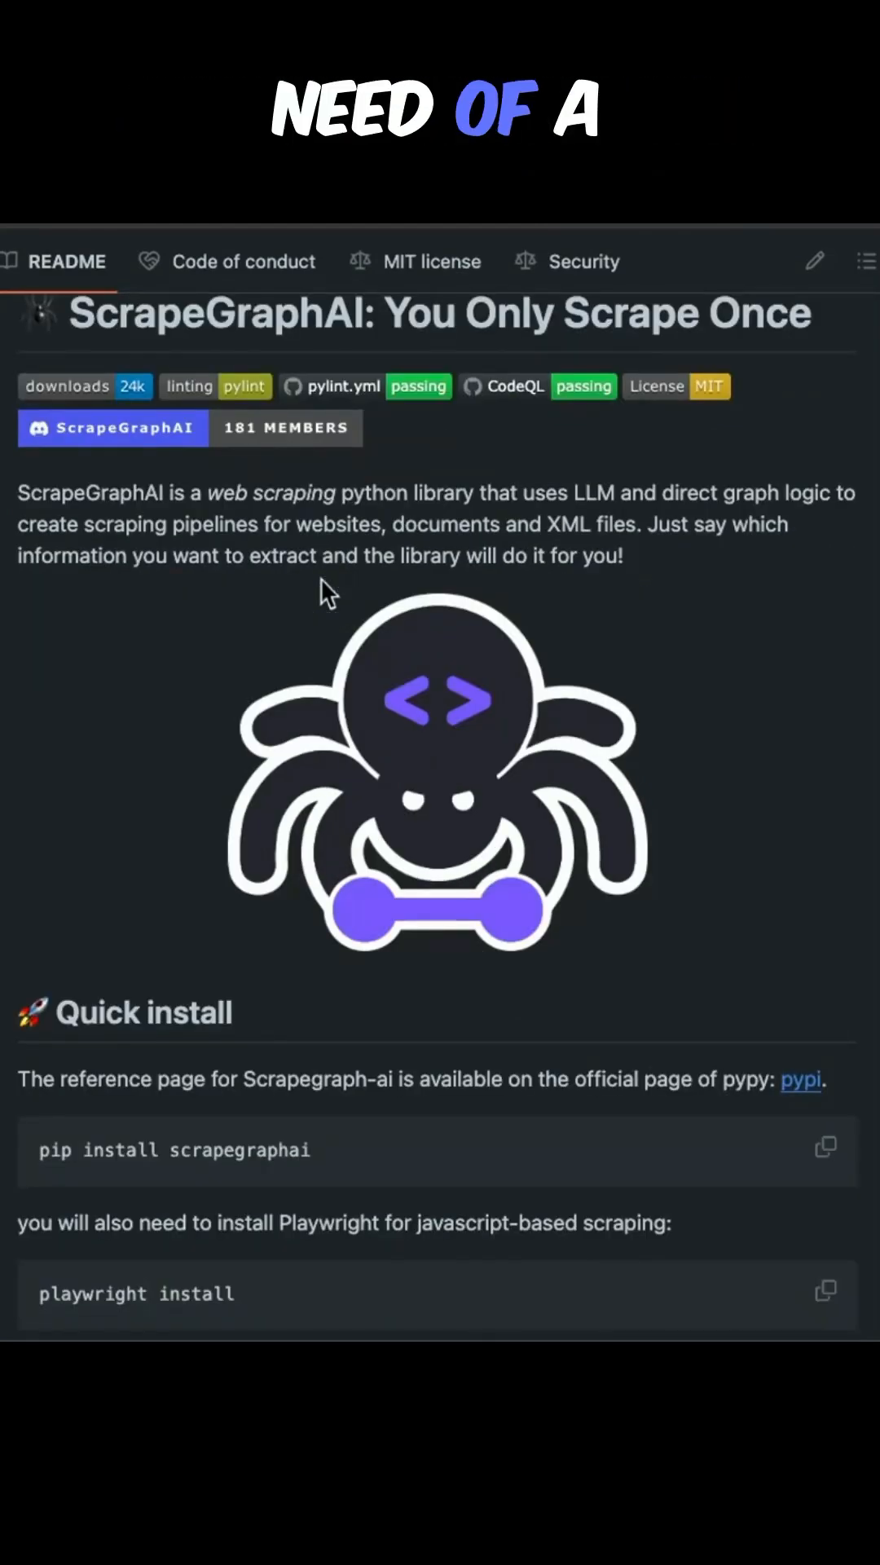
Scroll the README past Quick install and Usage to the Case 1 (Ollama) SmartScraperGraph example
scroll(down, 3)
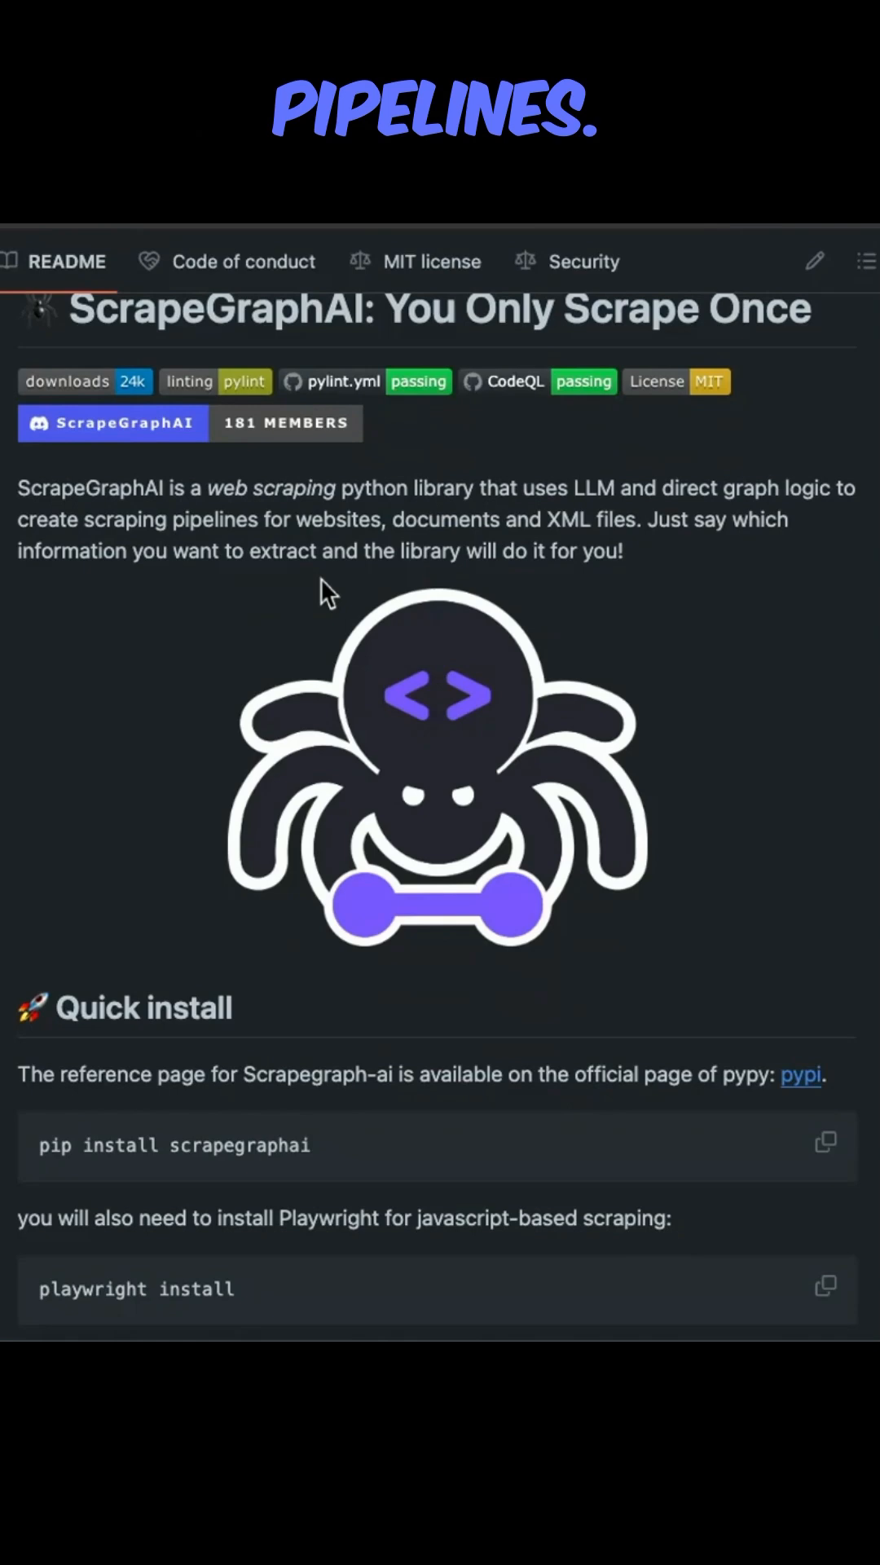
scroll(down, 3)
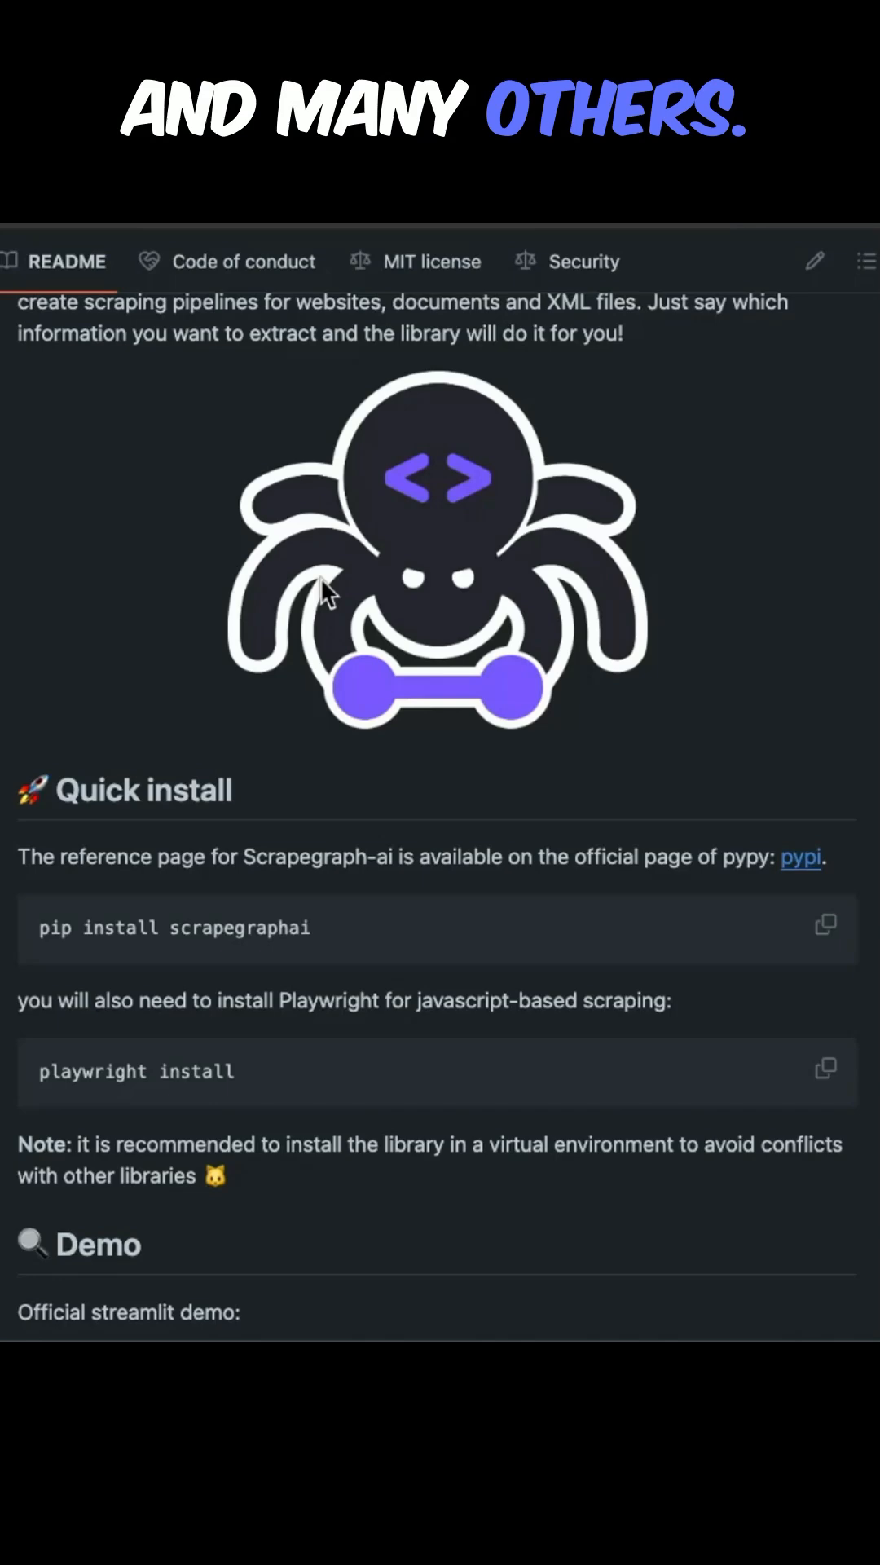
scroll(down, 3)
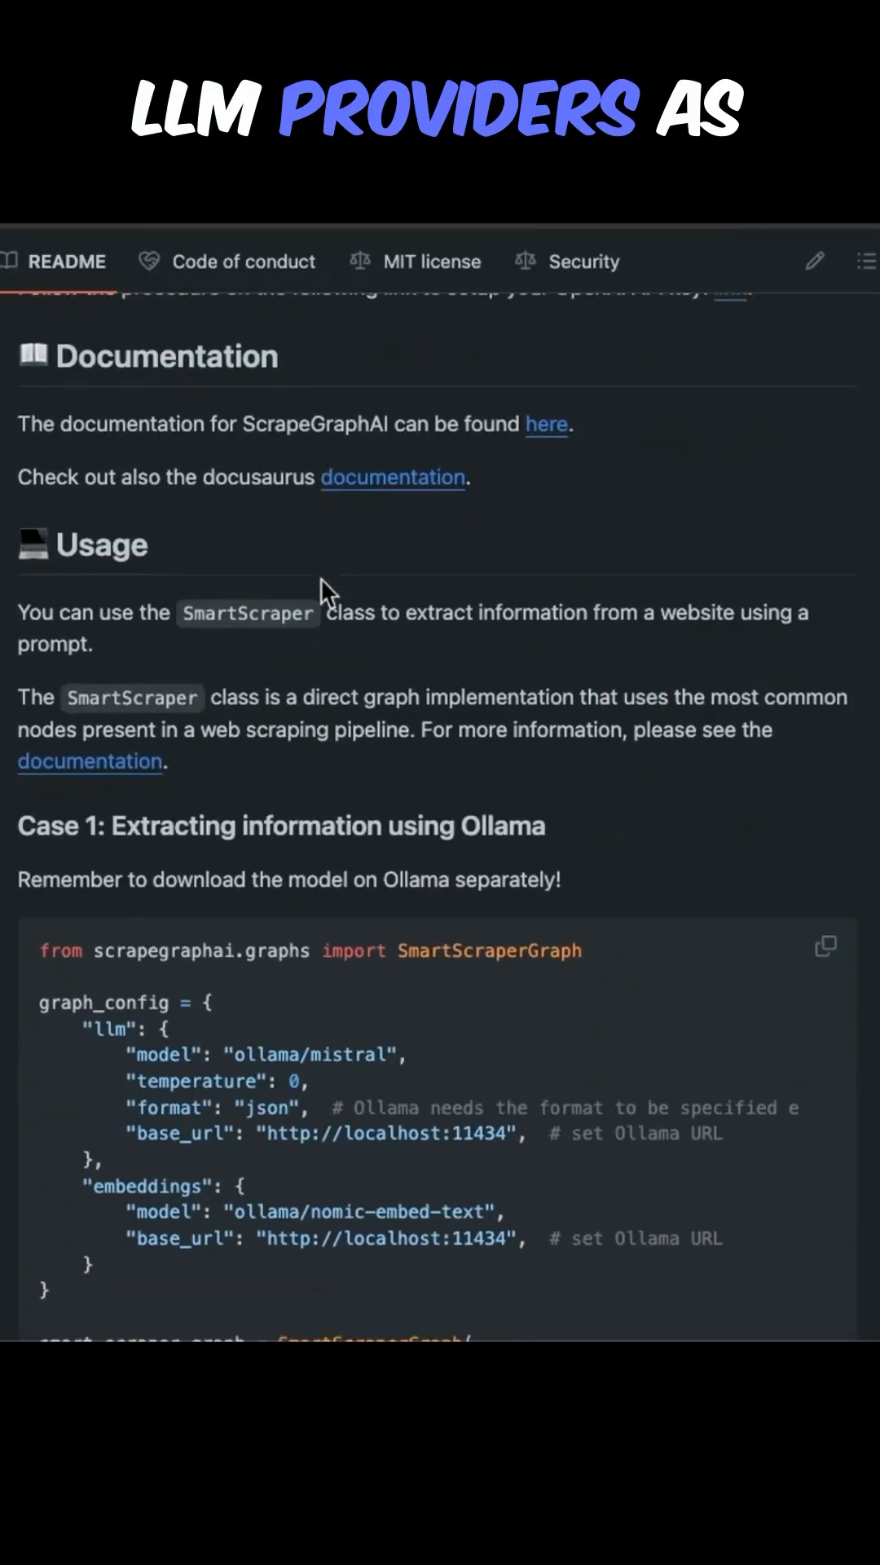
scroll(down, 3)
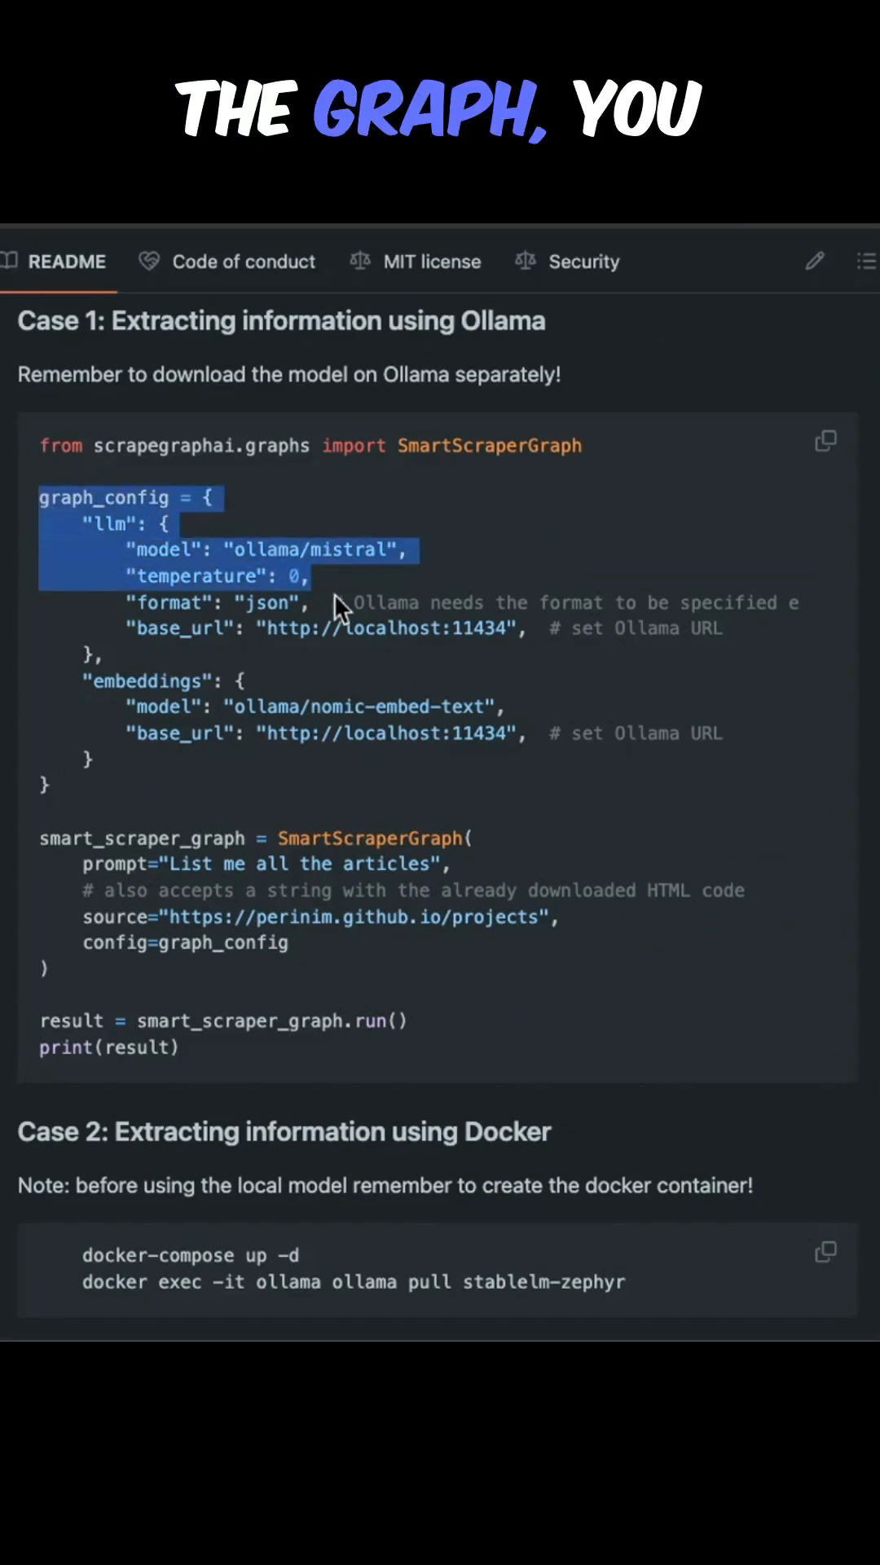
Highlight the prompt 'List me all the articles' and continue to the source URL below
double_click(145, 681)
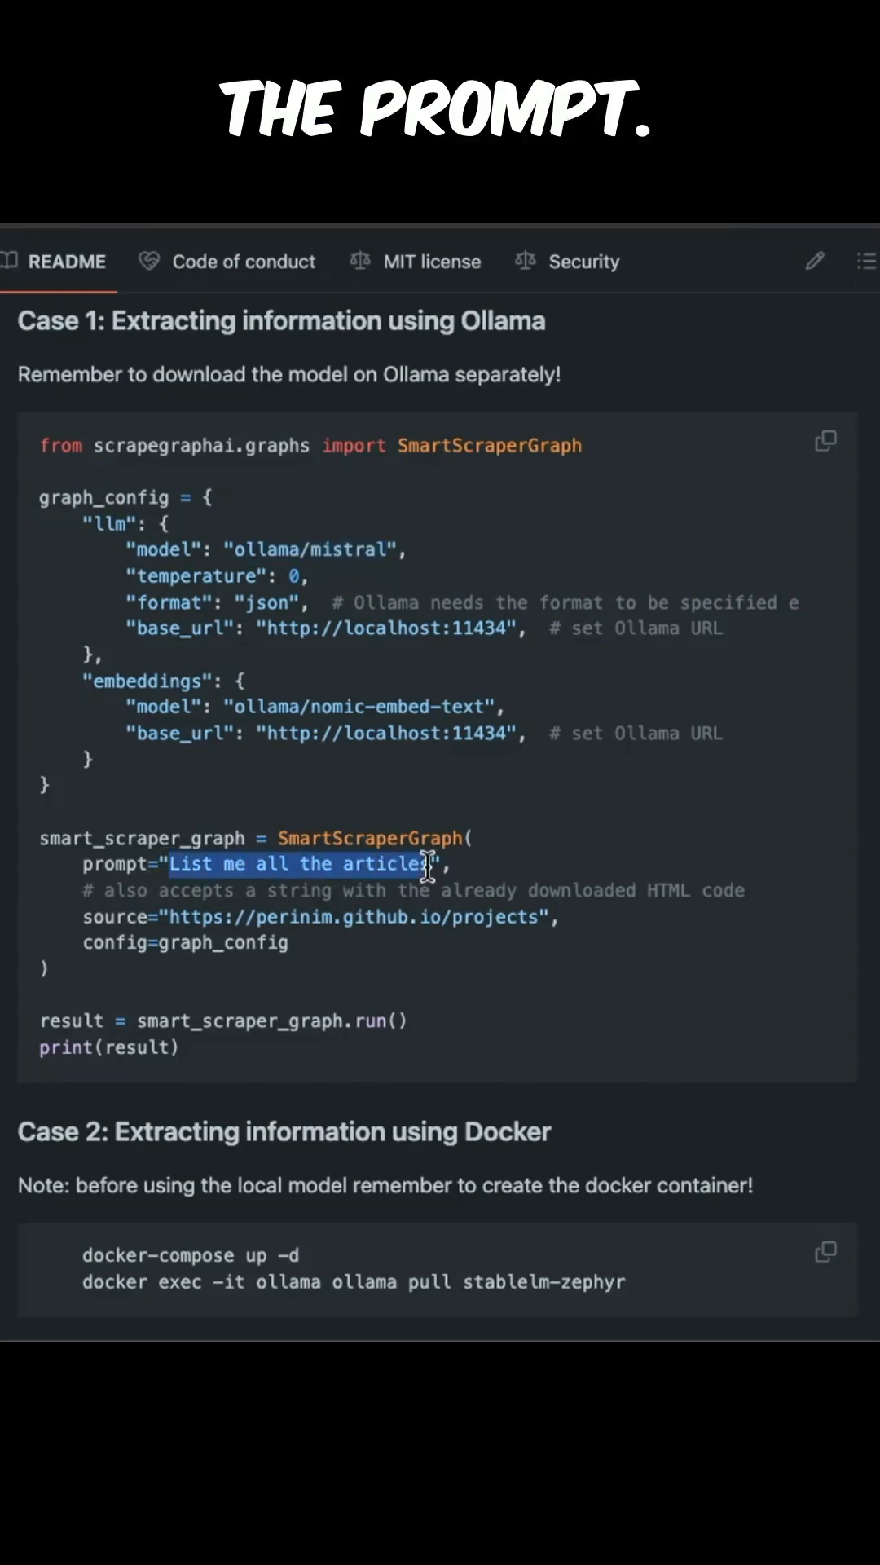
mouse_move(170, 918)
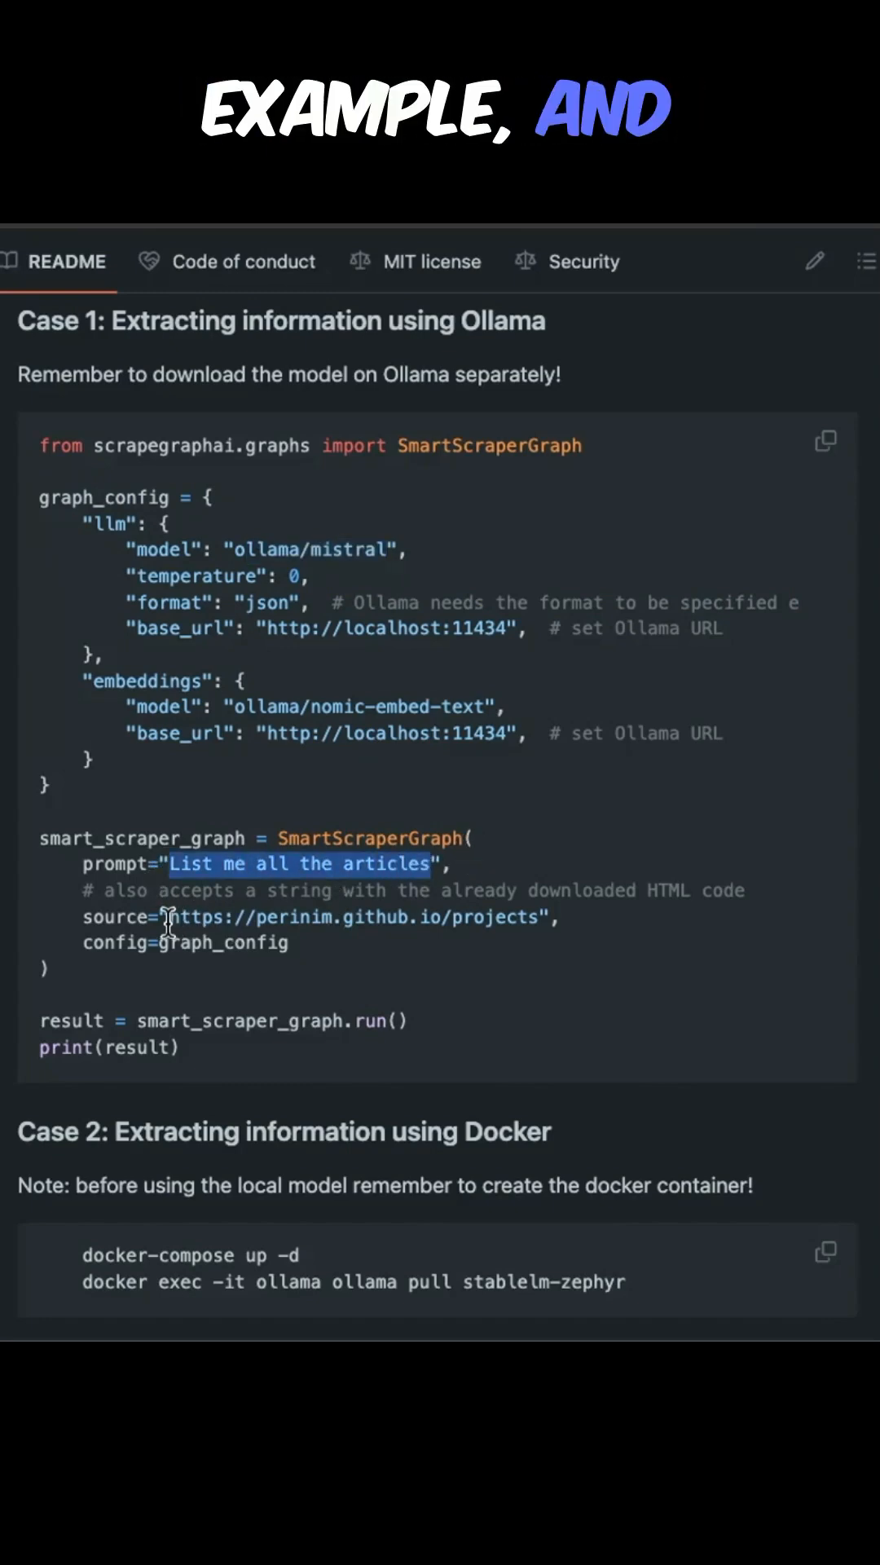
scroll(down, 3)
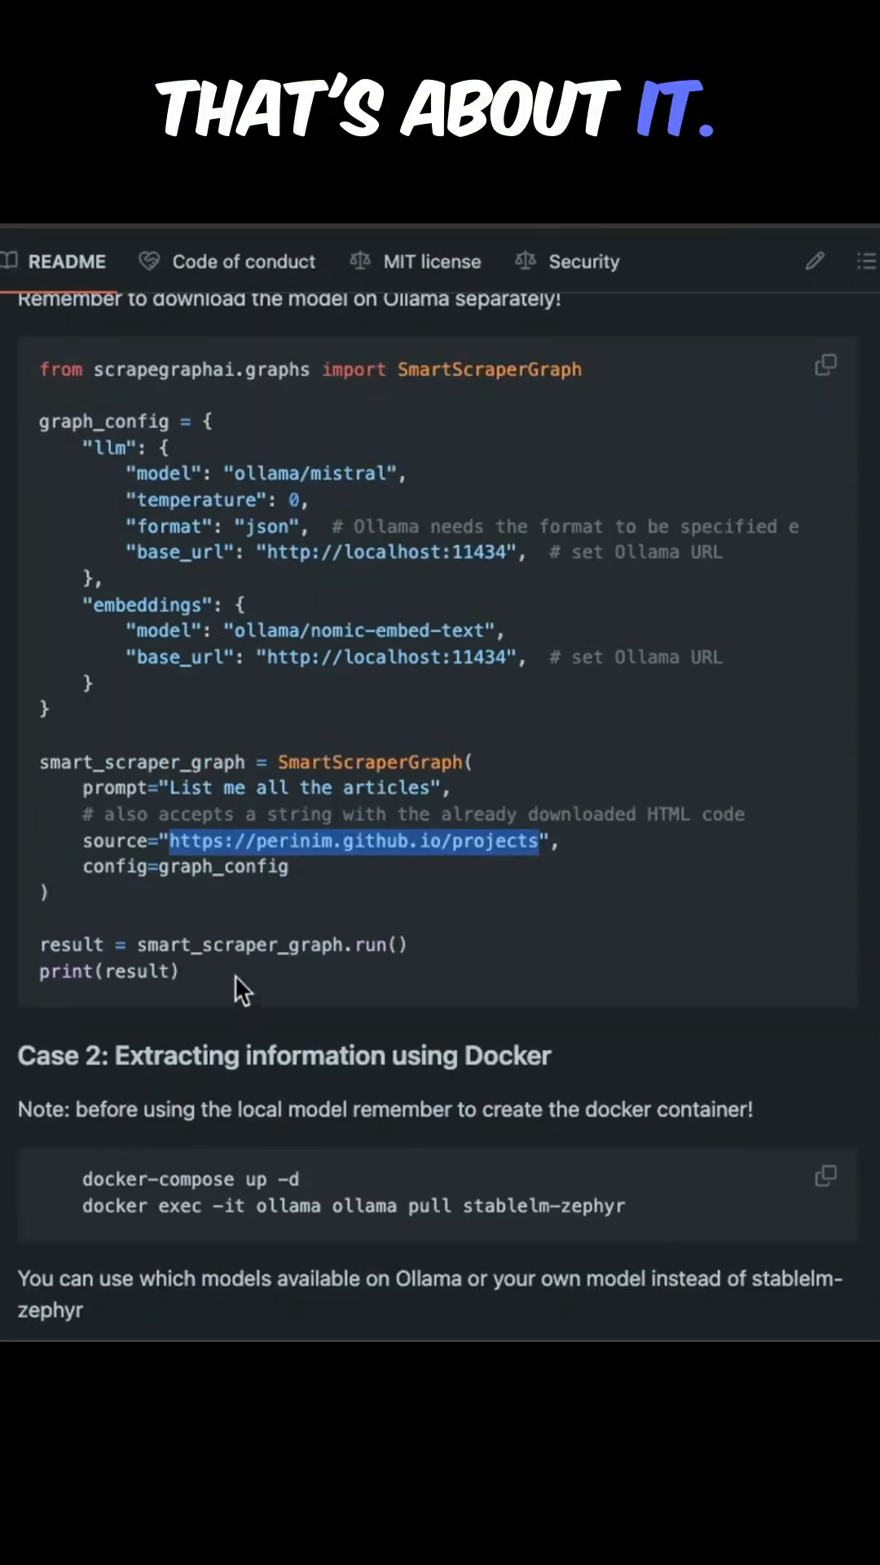